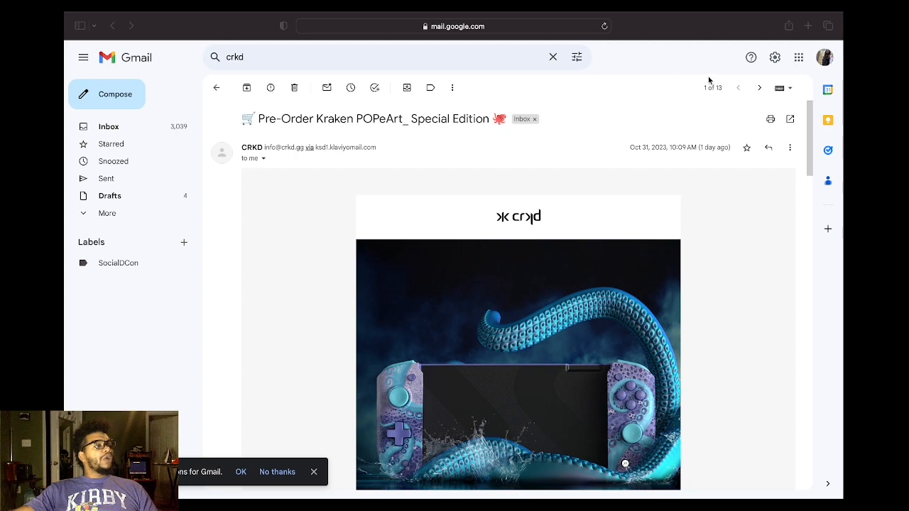
{"action": "mouse_move", "coordinate": [610, 101]}
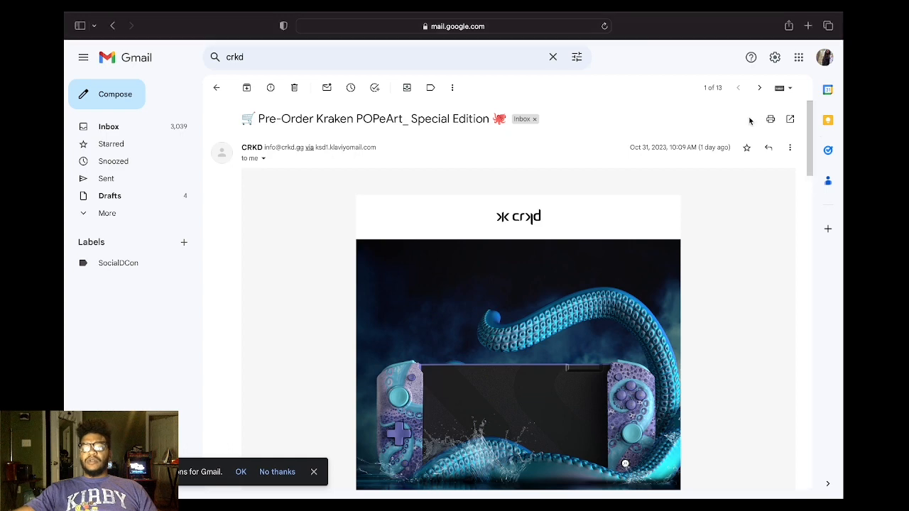
{"action": "scroll", "scroll_direction": "down", "scroll_amount": 3}
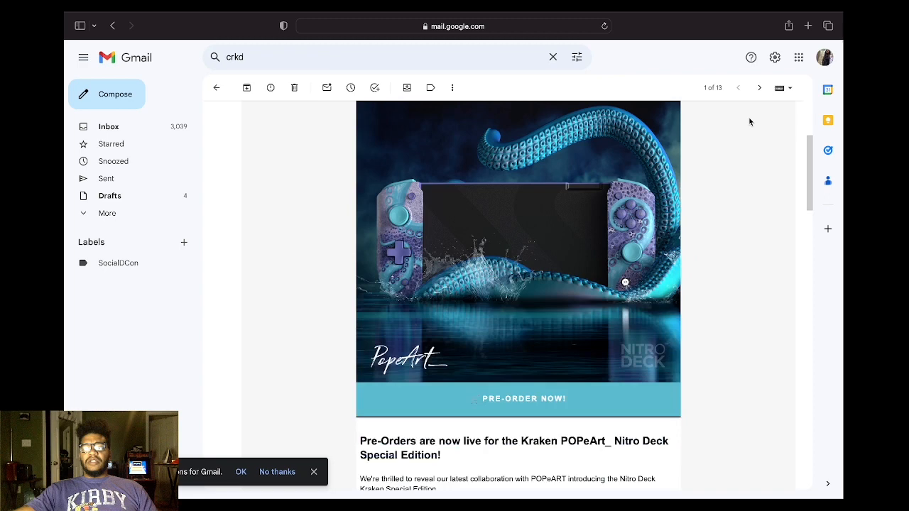
{"action": "scroll", "scroll_direction": "down", "scroll_amount": 3}
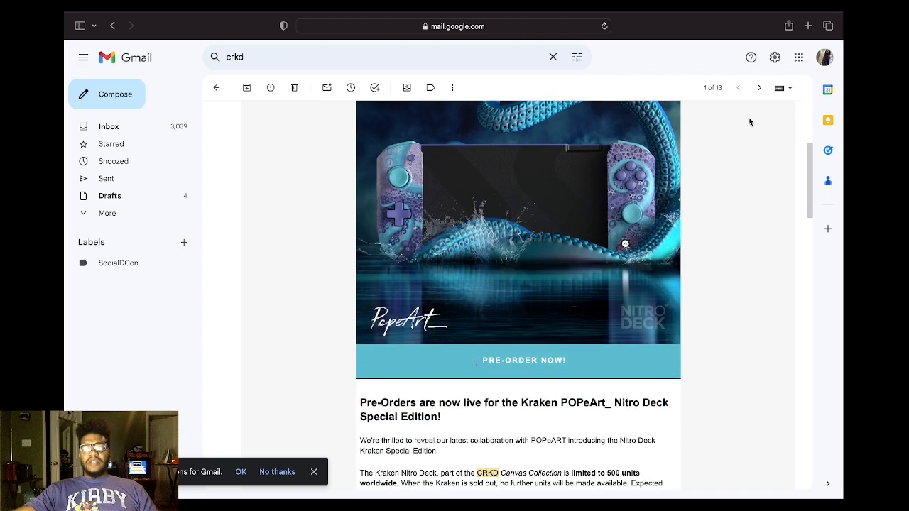
{"action": "scroll", "scroll_direction": "down", "scroll_amount": 3}
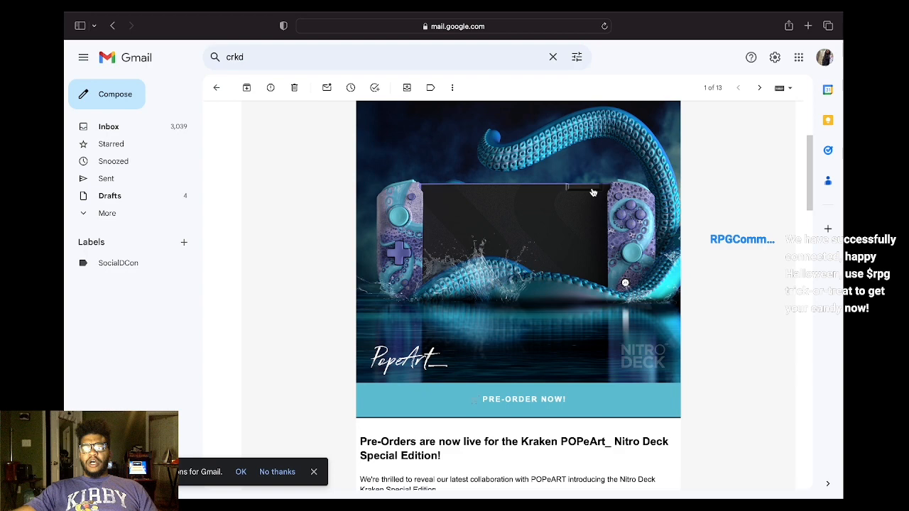
{"action": "mouse_move", "coordinate": [506, 188]}
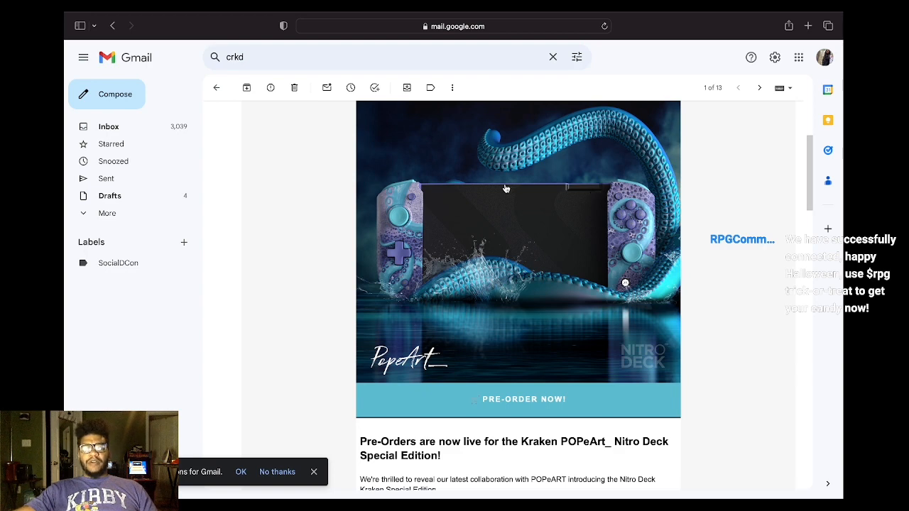
{"action": "mouse_move", "coordinate": [393, 188]}
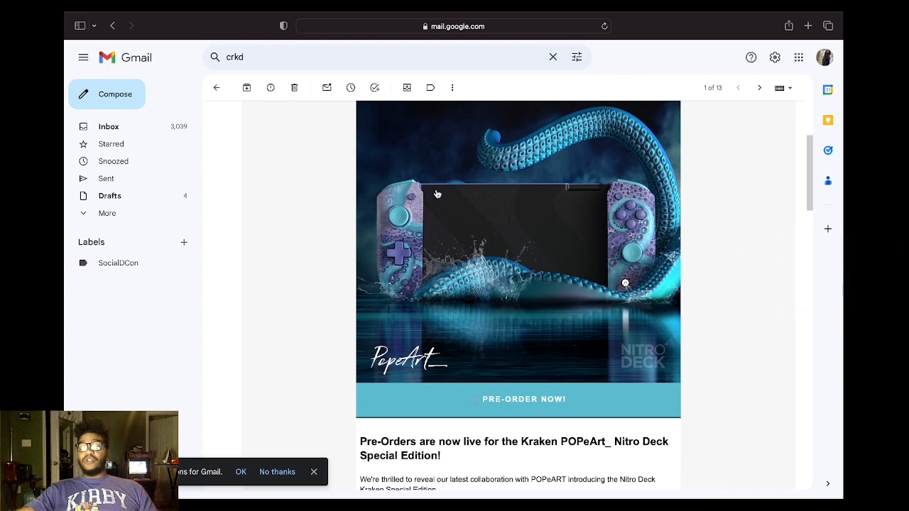
{"action": "mouse_move", "coordinate": [595, 171]}
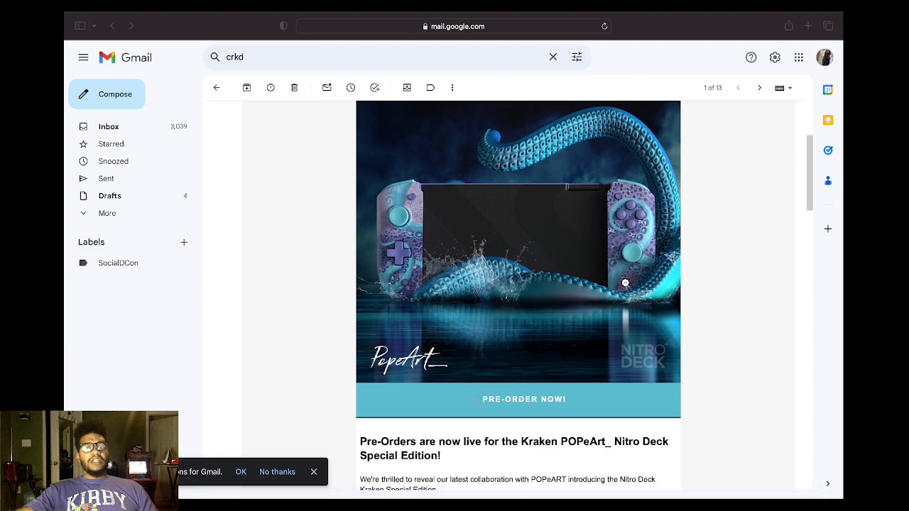
{"action": "scroll", "scroll_direction": "down", "scroll_amount": 3}
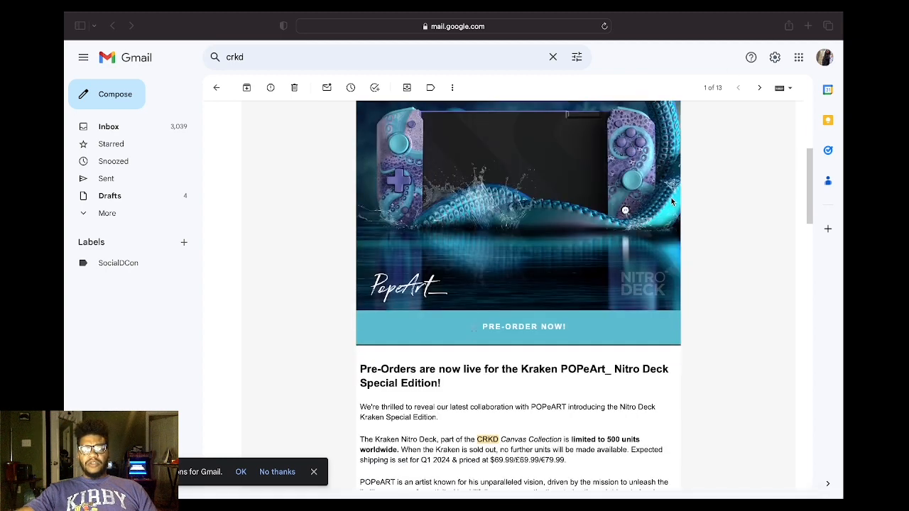
{"action": "scroll", "scroll_direction": "down", "scroll_amount": 3}
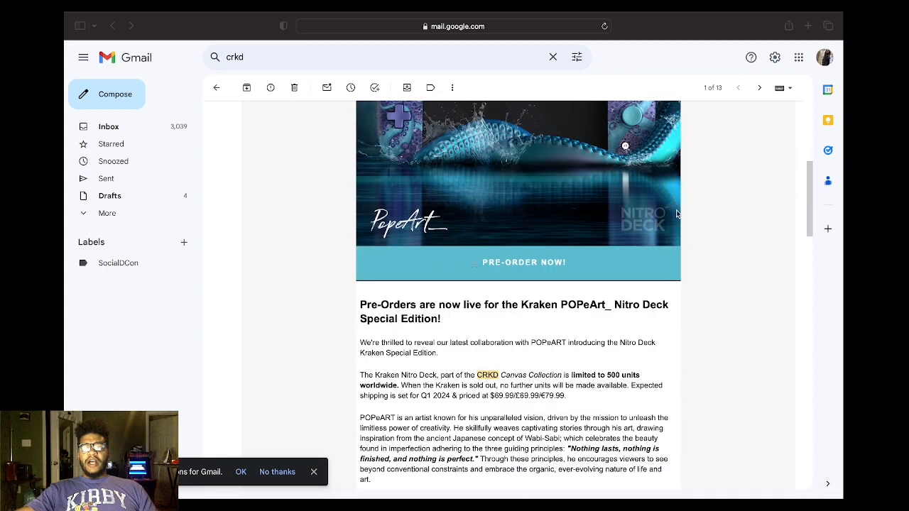
{"action": "mouse_move", "coordinate": [685, 218]}
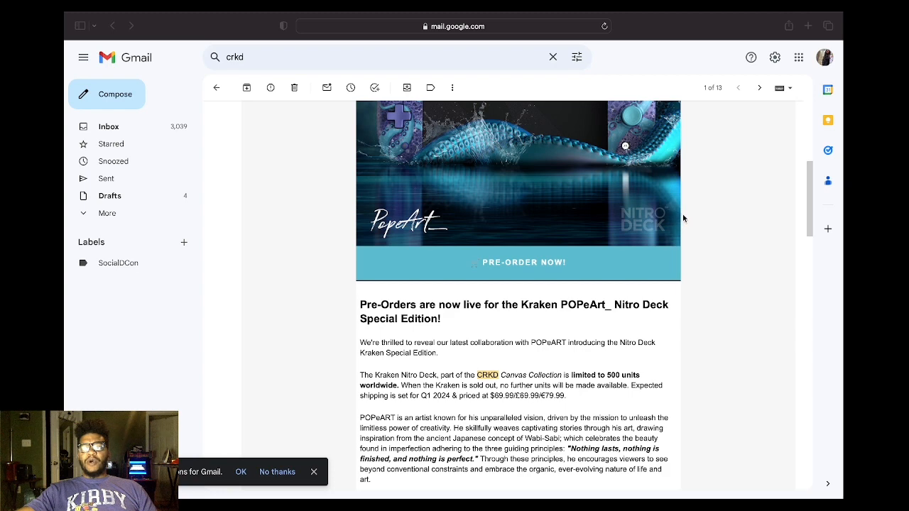
{"action": "scroll", "scroll_direction": "down", "scroll_amount": 3}
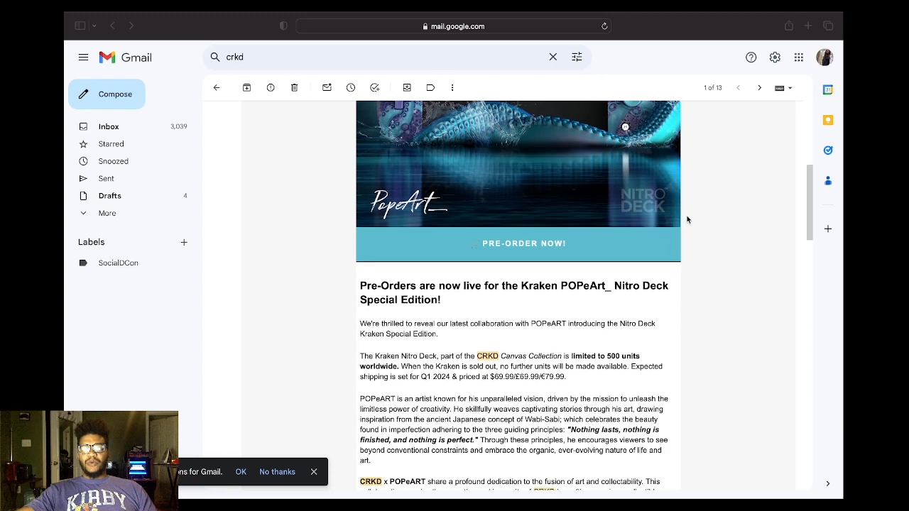
{"action": "scroll", "scroll_direction": "down", "scroll_amount": 3}
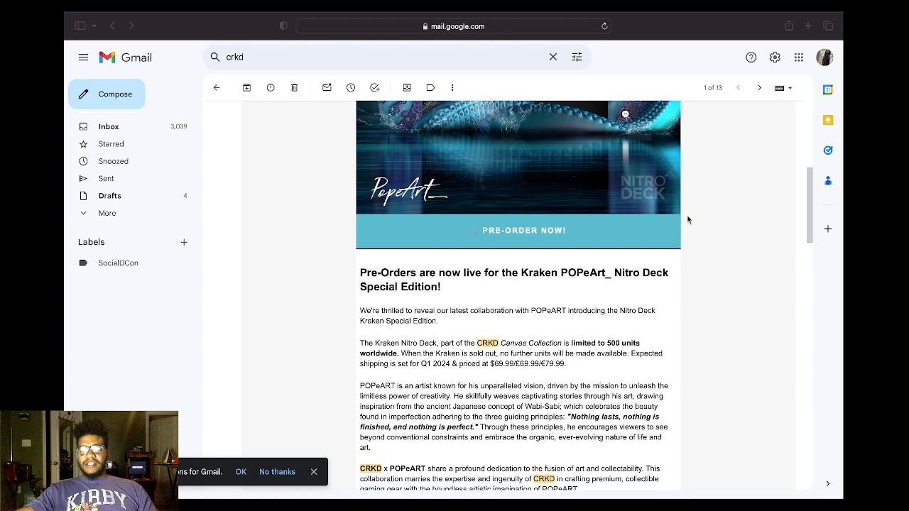
{"action": "scroll", "scroll_direction": "down", "scroll_amount": 3}
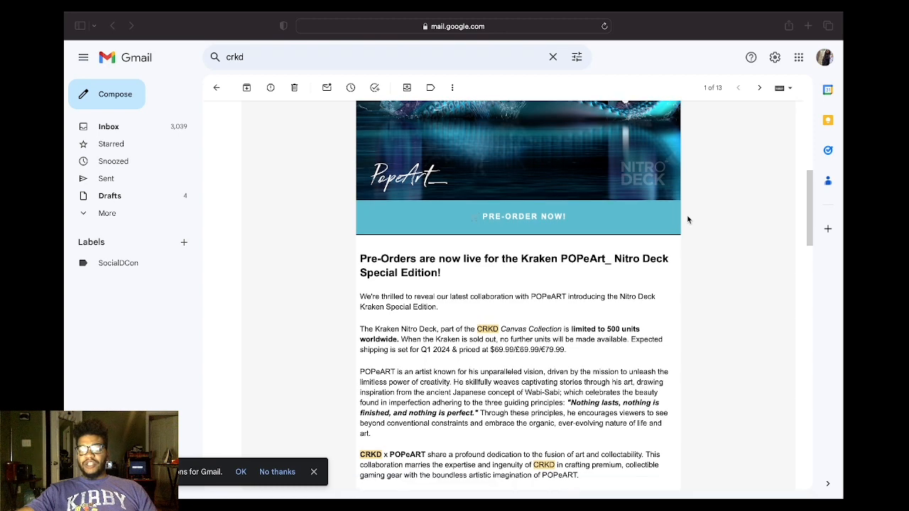
{"action": "scroll", "scroll_direction": "down", "scroll_amount": 3}
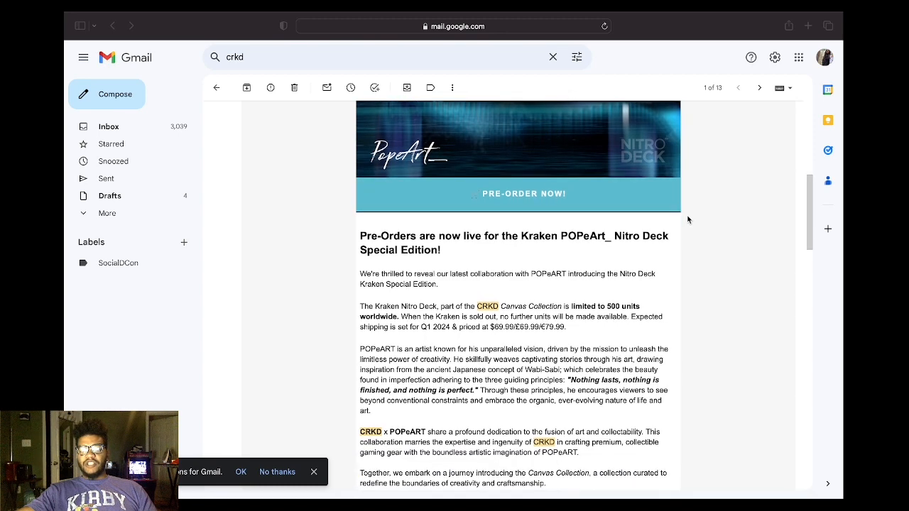
{"action": "scroll", "scroll_direction": "down", "scroll_amount": 3}
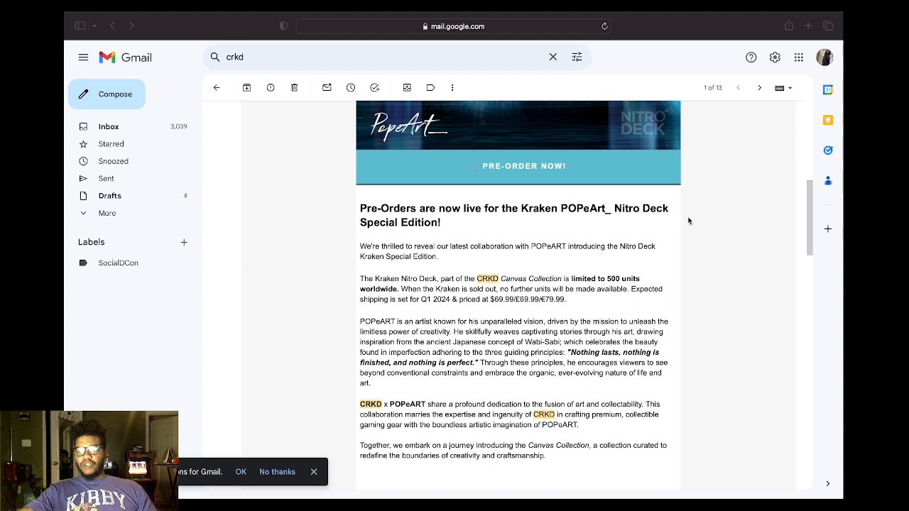
{"action": "scroll", "scroll_direction": "down", "scroll_amount": 3}
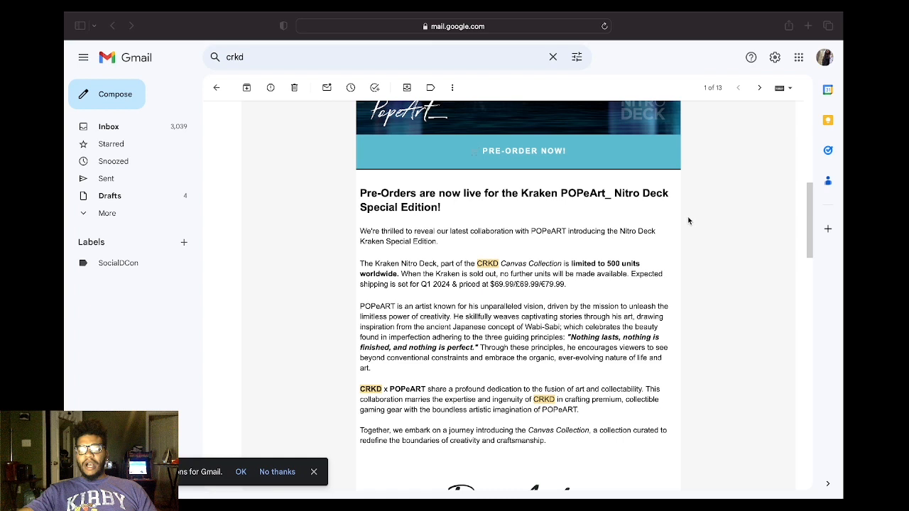
{"action": "scroll", "scroll_direction": "down", "scroll_amount": 3}
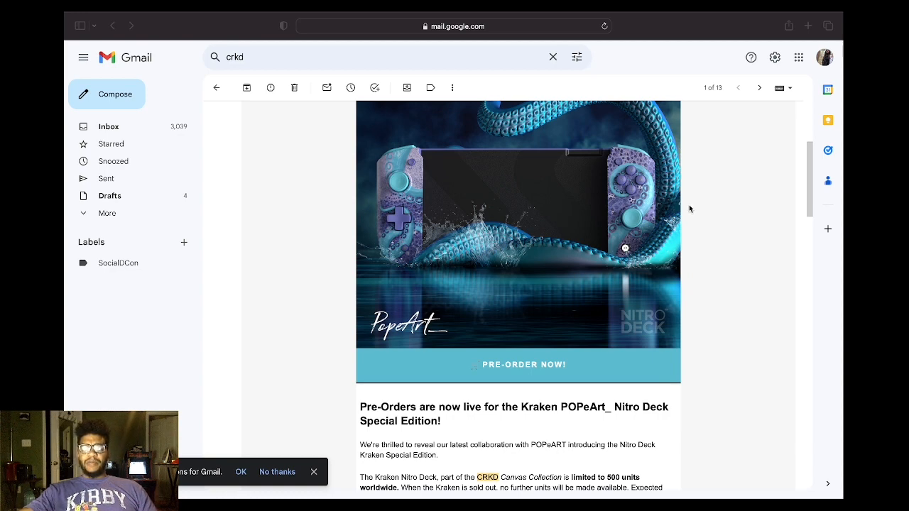
{"action": "scroll", "scroll_direction": "down", "scroll_amount": 3}
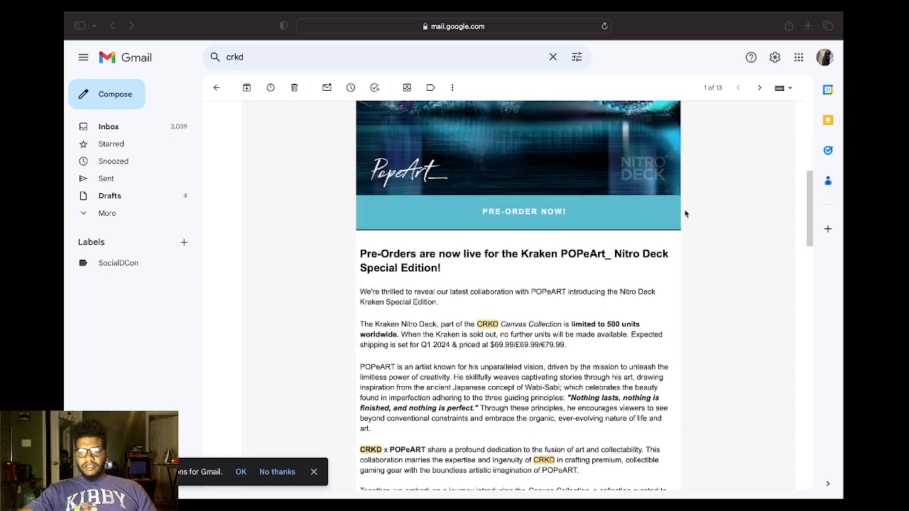
{"action": "mouse_move", "coordinate": [610, 240]}
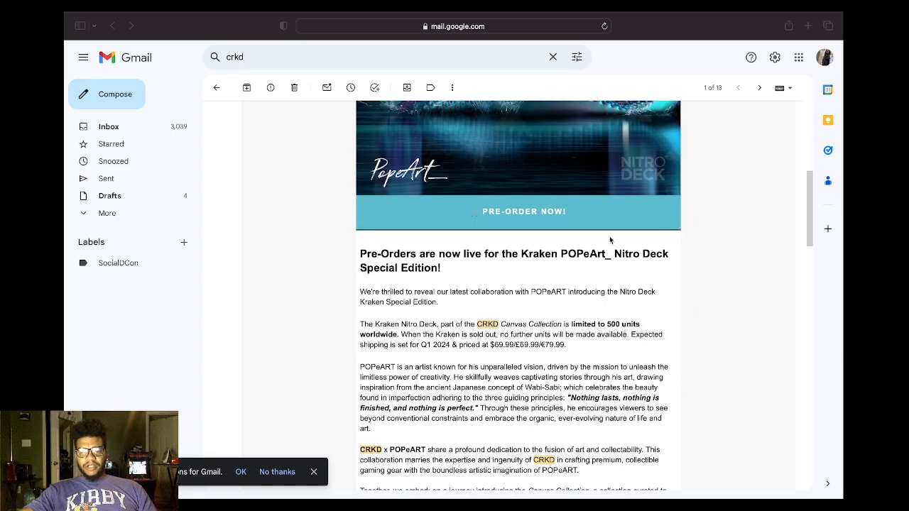
{"action": "mouse_move", "coordinate": [577, 271]}
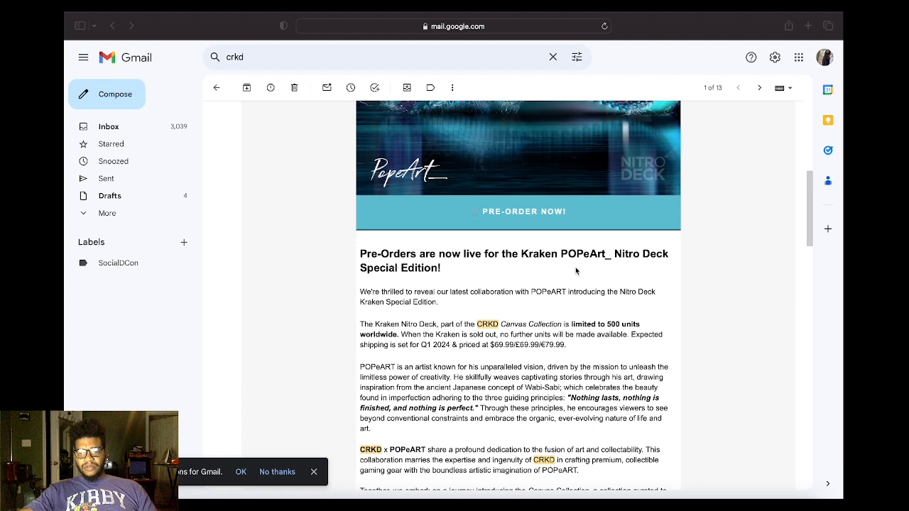
{"action": "mouse_move", "coordinate": [581, 272]}
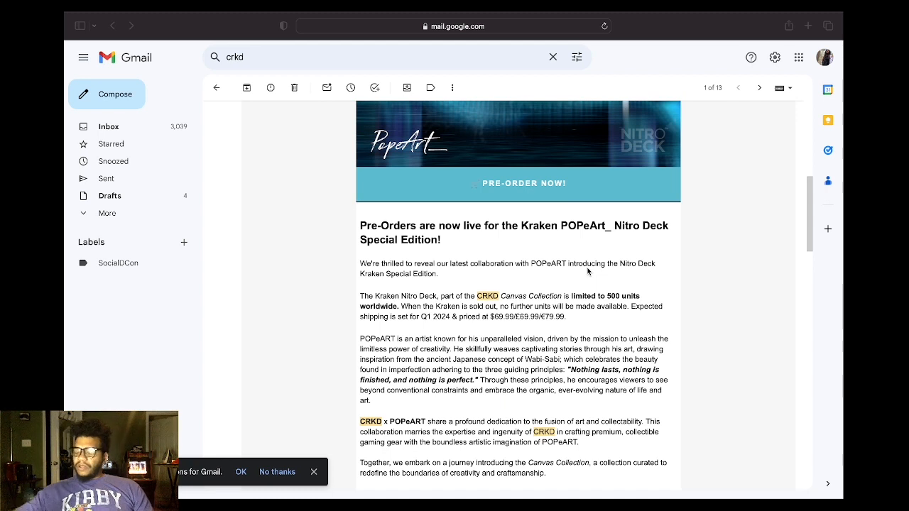
{"action": "mouse_move", "coordinate": [629, 243]}
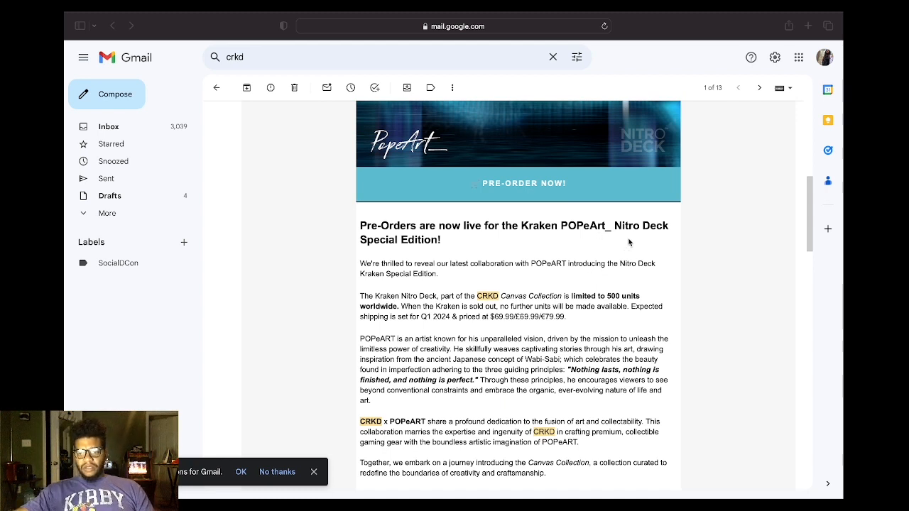
{"action": "scroll", "scroll_direction": "down", "scroll_amount": 3}
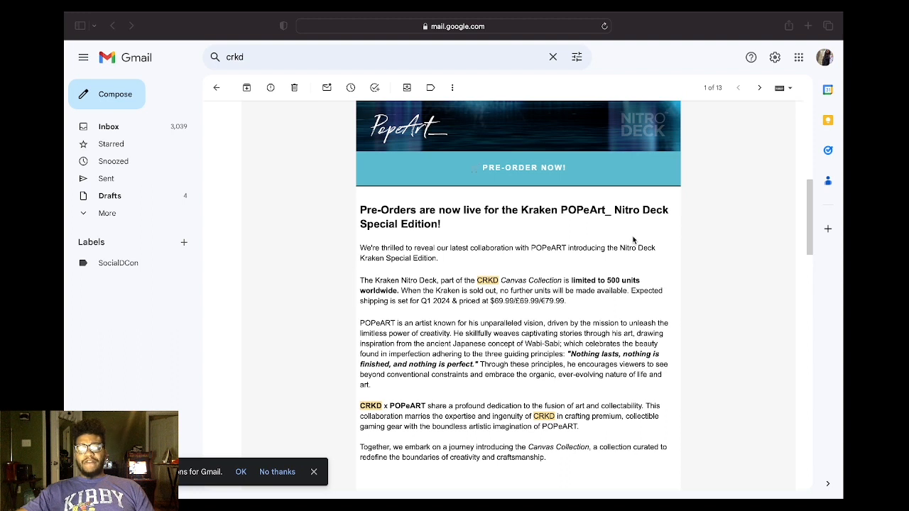
{"action": "mouse_move", "coordinate": [639, 239]}
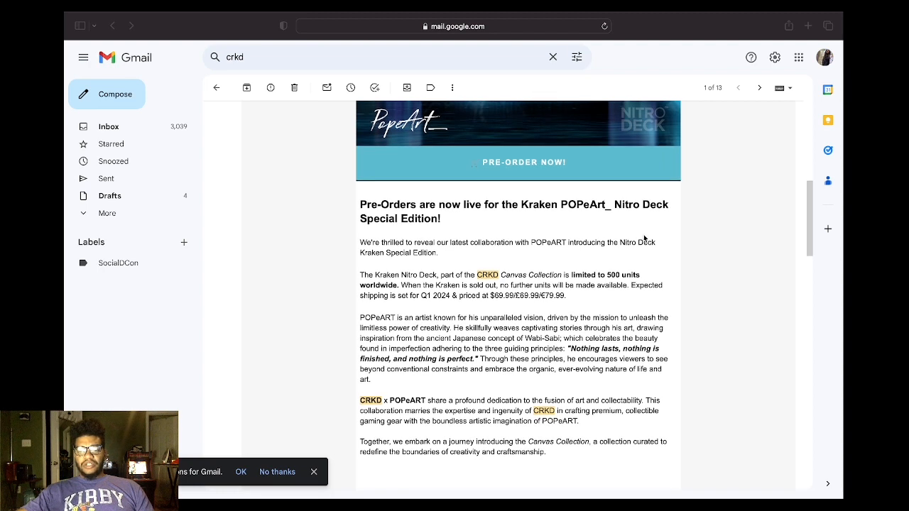
{"action": "scroll", "scroll_direction": "down", "scroll_amount": 3}
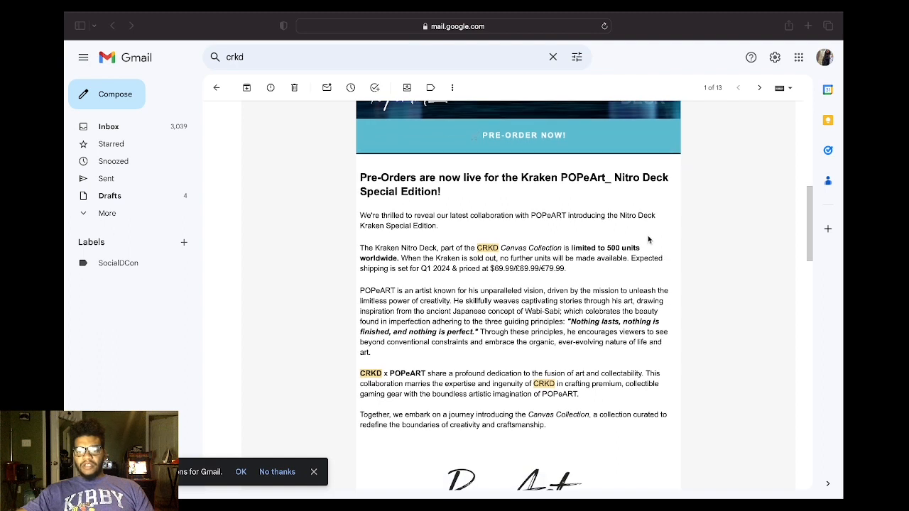
{"action": "mouse_move", "coordinate": [656, 240]}
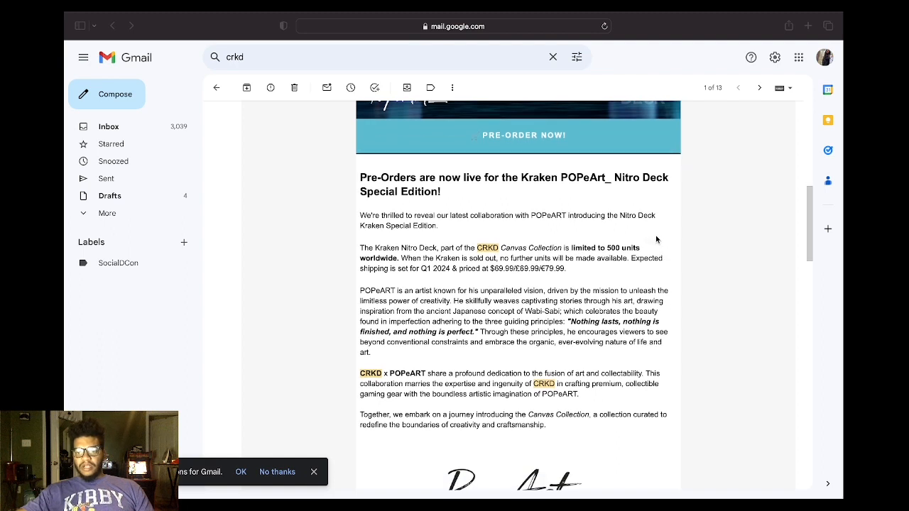
{"action": "mouse_move", "coordinate": [670, 242]}
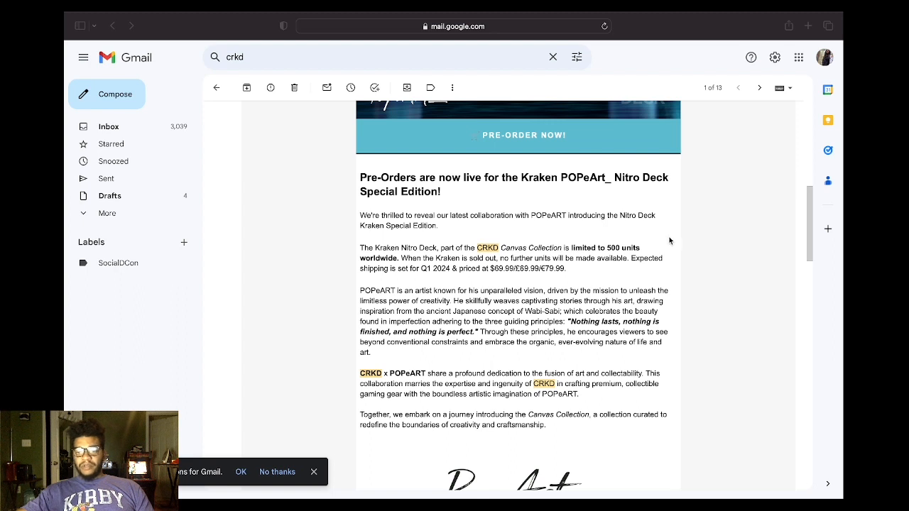
{"action": "mouse_move", "coordinate": [673, 241]}
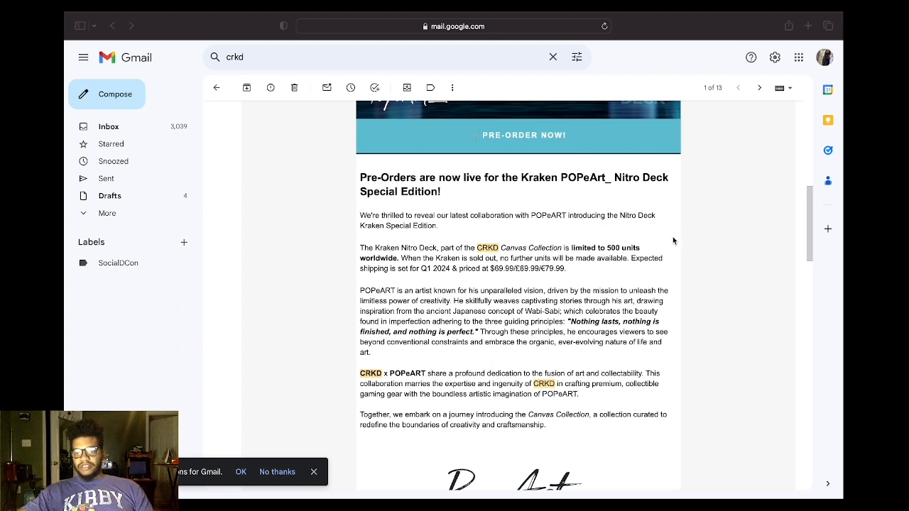
{"action": "mouse_move", "coordinate": [690, 248]}
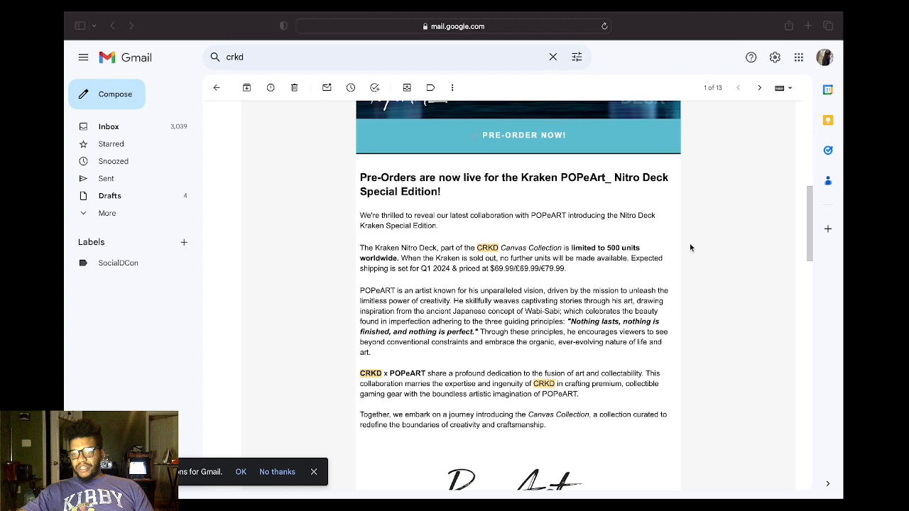
{"action": "mouse_move", "coordinate": [702, 249]}
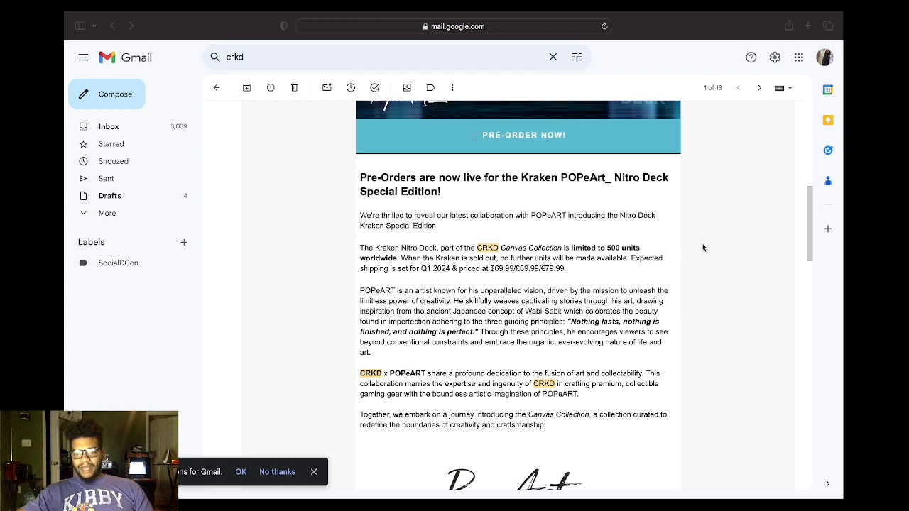
{"action": "mouse_move", "coordinate": [598, 148]}
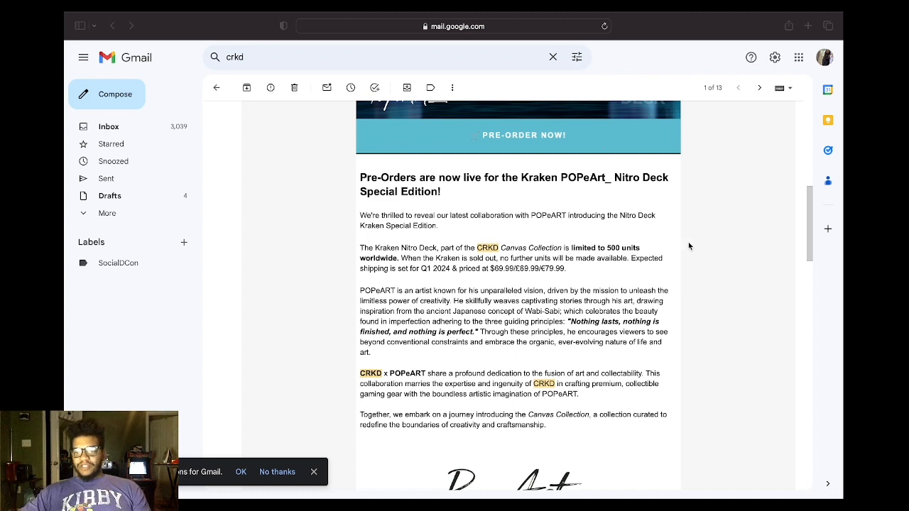
{"action": "scroll", "scroll_direction": "down", "scroll_amount": 3}
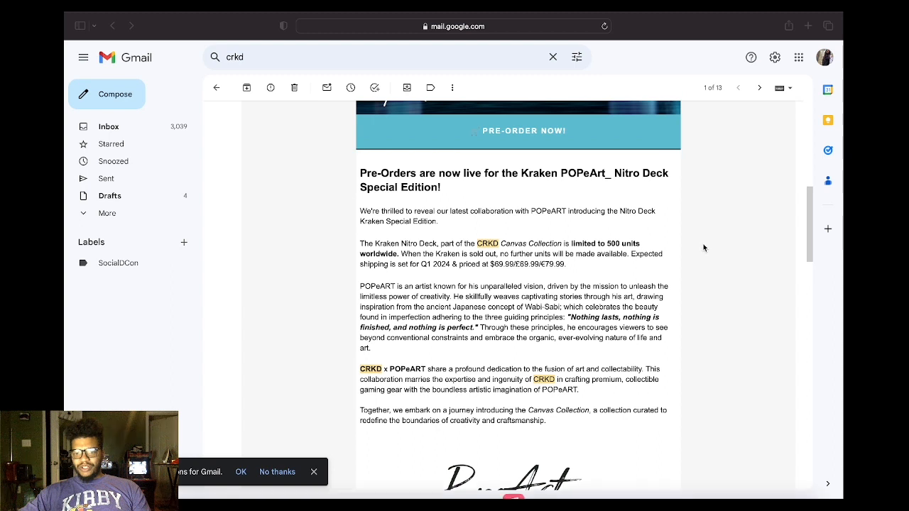
{"action": "scroll", "scroll_direction": "down", "scroll_amount": 3}
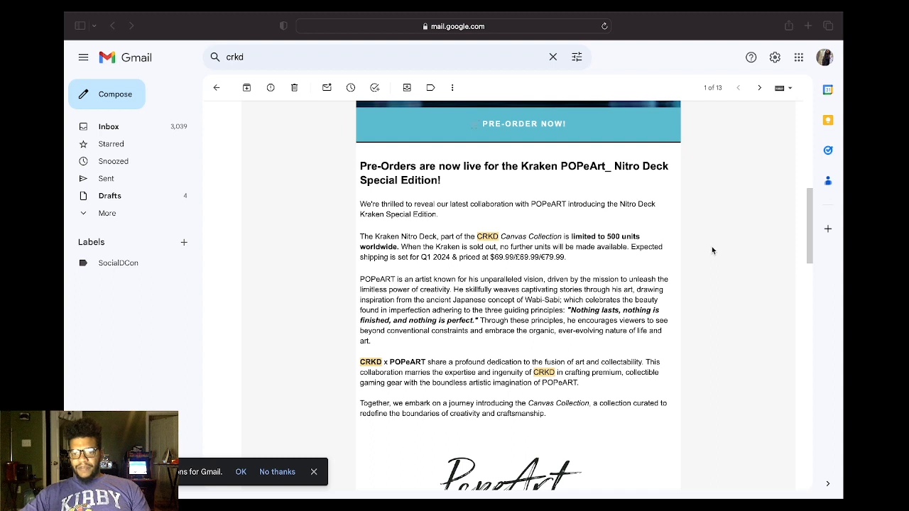
{"action": "mouse_move", "coordinate": [719, 251]}
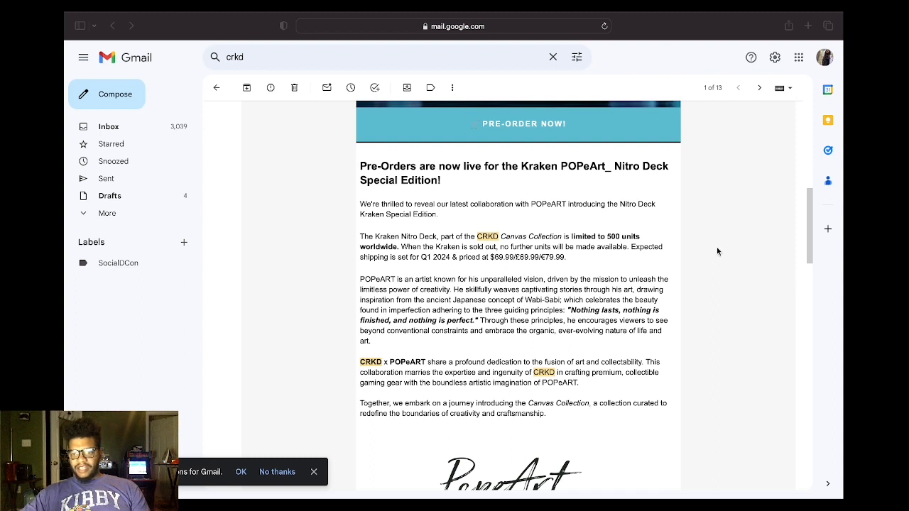
{"action": "mouse_move", "coordinate": [721, 254]}
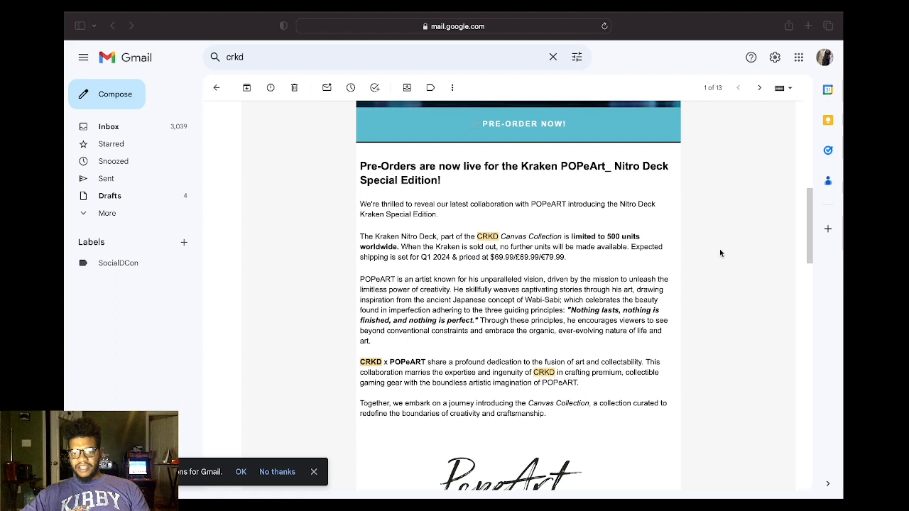
{"action": "mouse_move", "coordinate": [730, 258]}
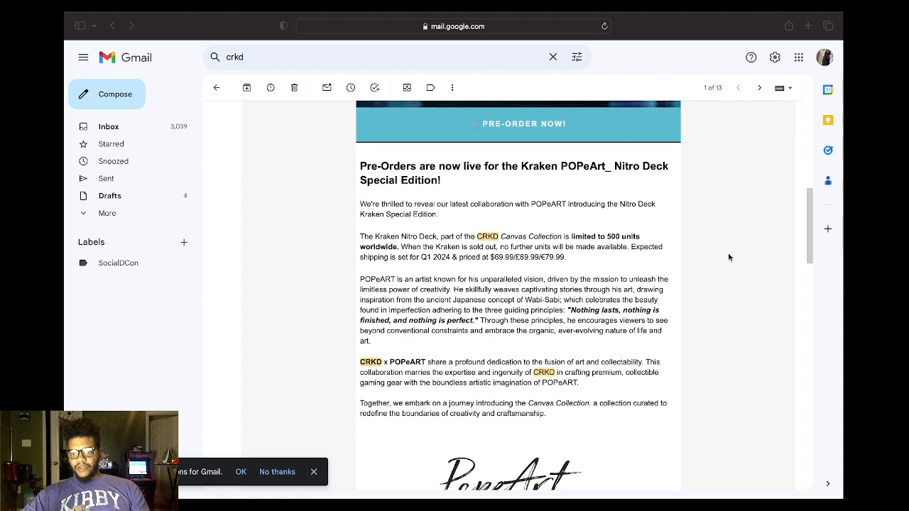
{"action": "scroll", "scroll_direction": "down", "scroll_amount": 3}
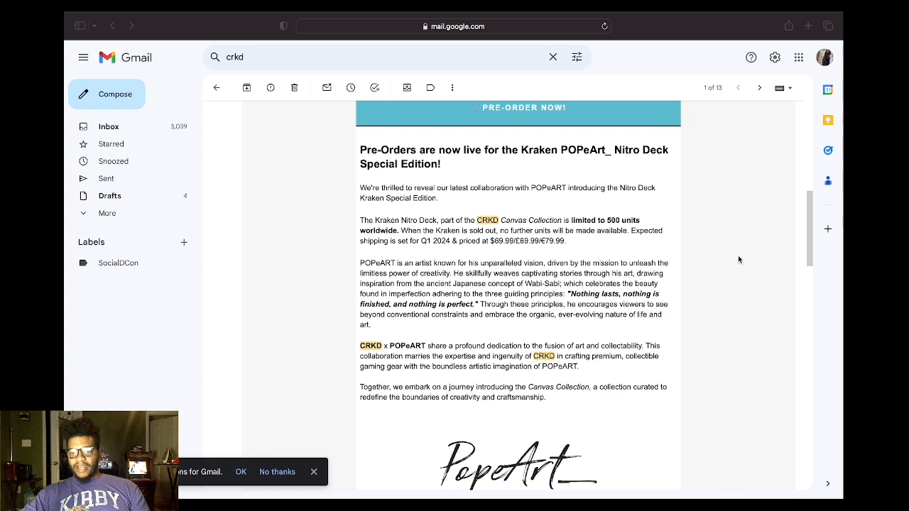
{"action": "scroll", "scroll_direction": "down", "scroll_amount": 3}
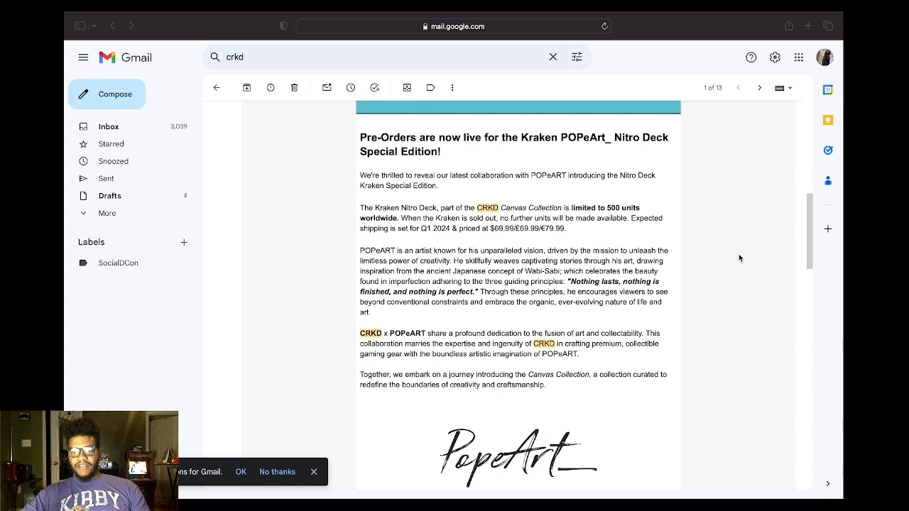
{"action": "scroll", "scroll_direction": "down", "scroll_amount": 3}
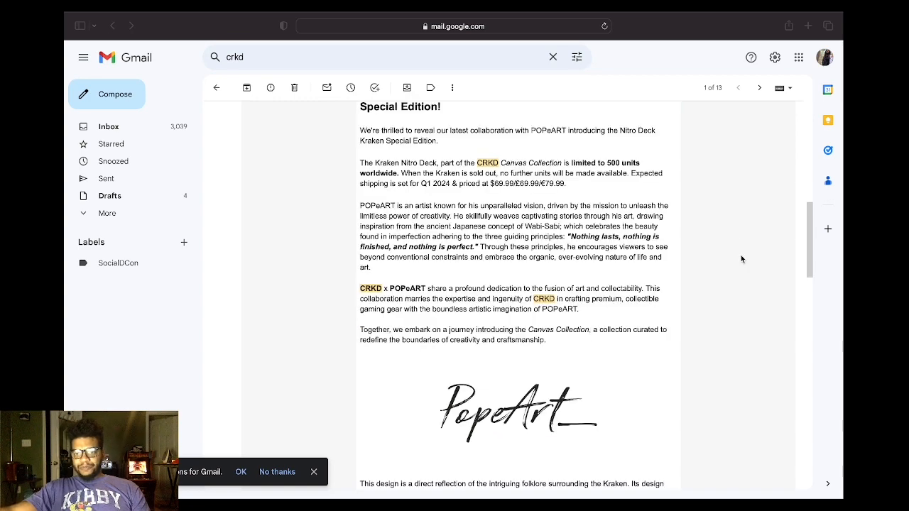
{"action": "scroll", "scroll_direction": "down", "scroll_amount": 3}
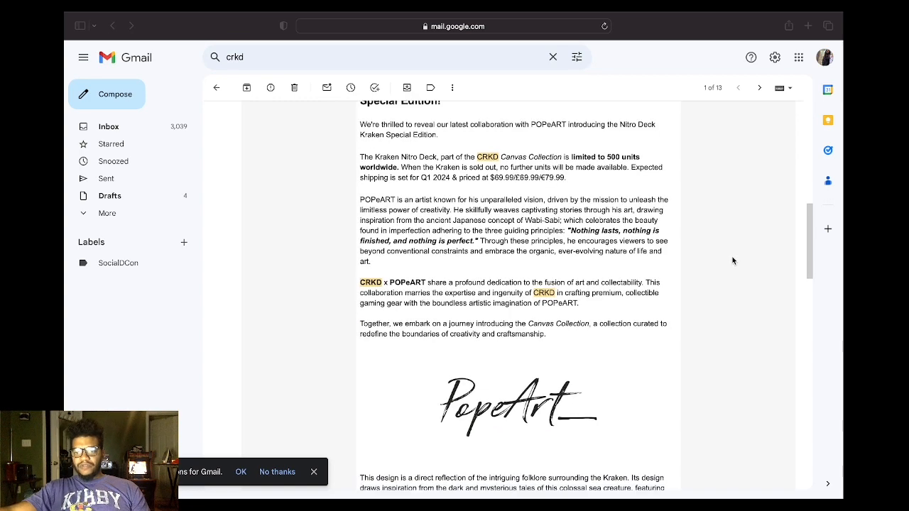
{"action": "mouse_move", "coordinate": [735, 260]}
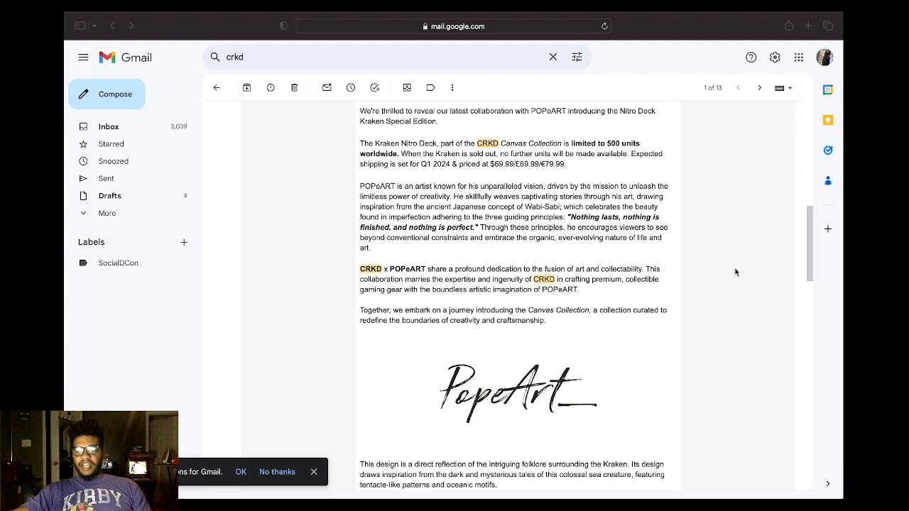
{"action": "scroll", "scroll_direction": "down", "scroll_amount": 3}
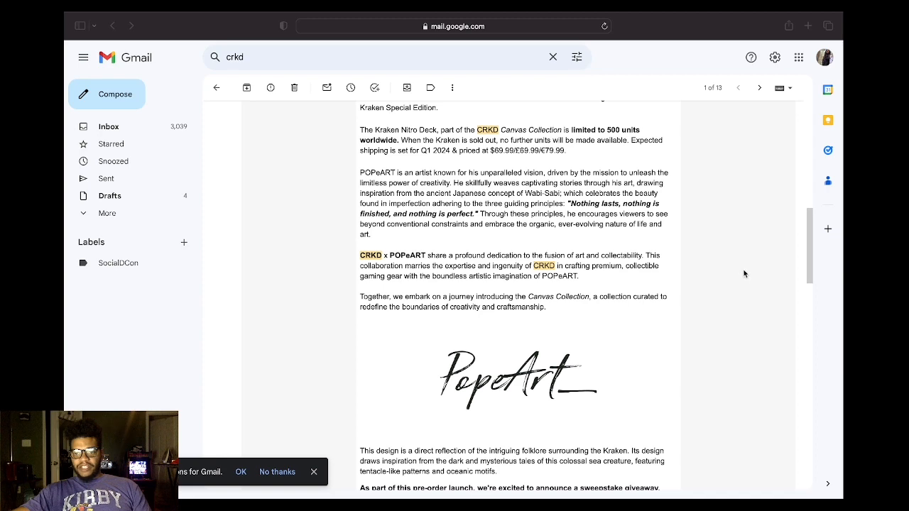
{"action": "scroll", "scroll_direction": "down", "scroll_amount": 3}
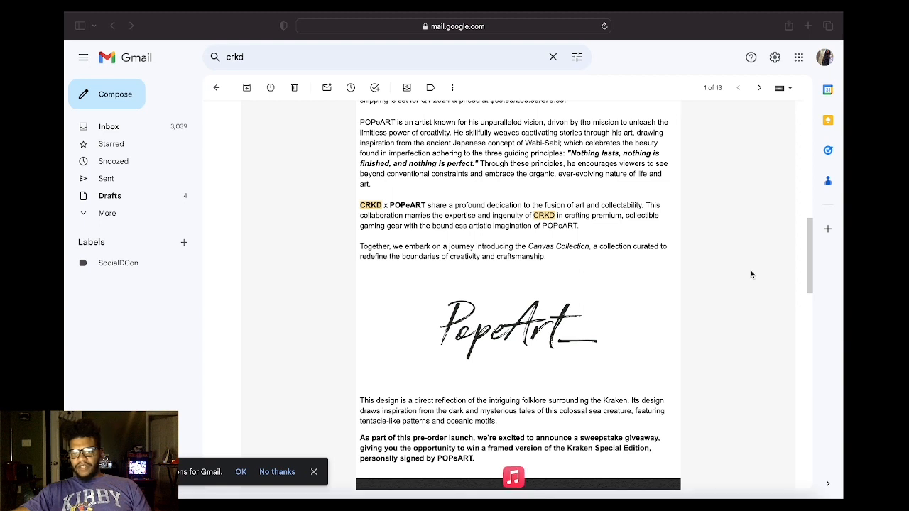
{"action": "mouse_move", "coordinate": [759, 274]}
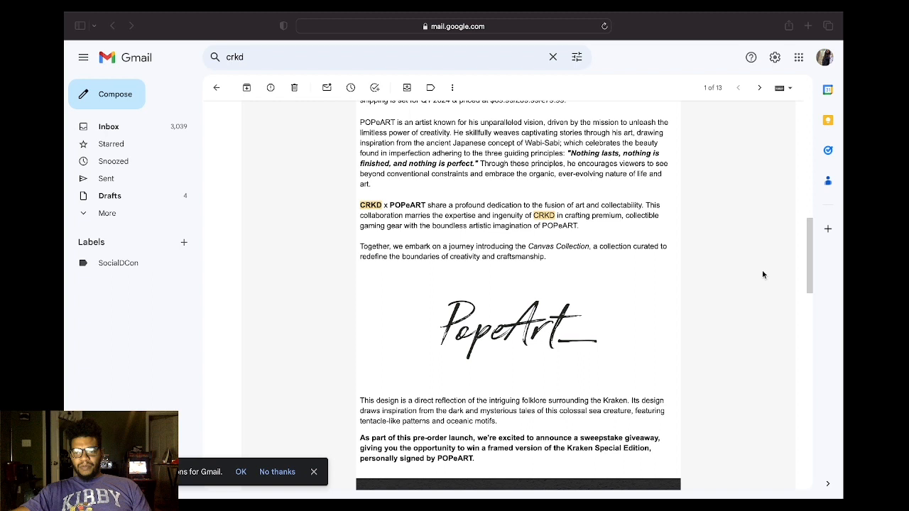
{"action": "mouse_move", "coordinate": [771, 276]}
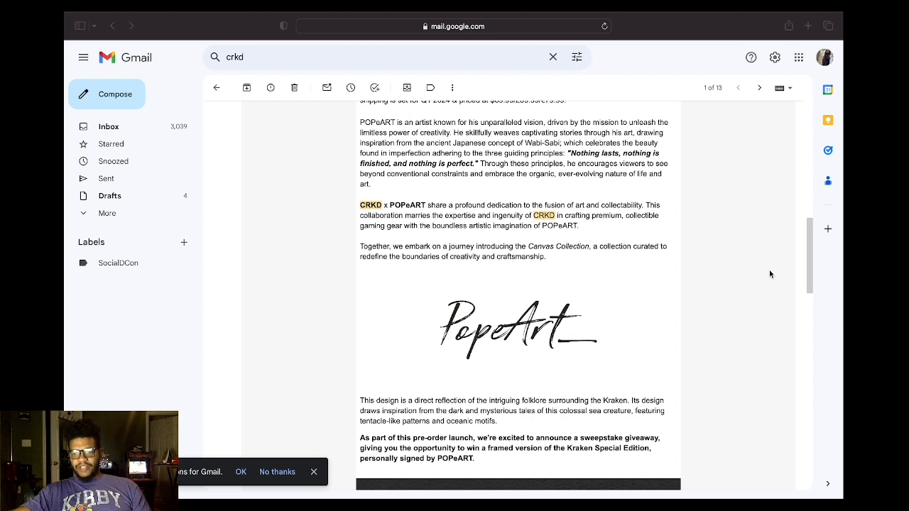
{"action": "scroll", "scroll_direction": "down", "scroll_amount": 3}
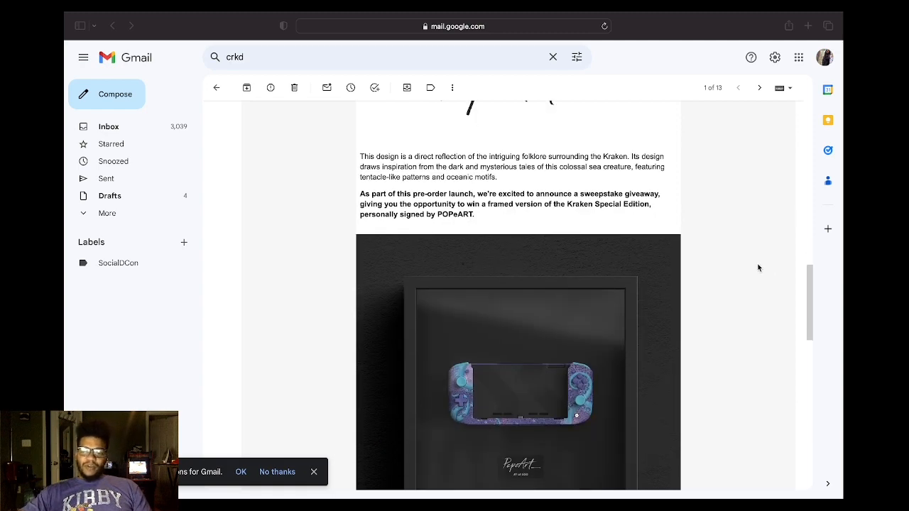
{"action": "scroll", "scroll_direction": "down", "scroll_amount": 3}
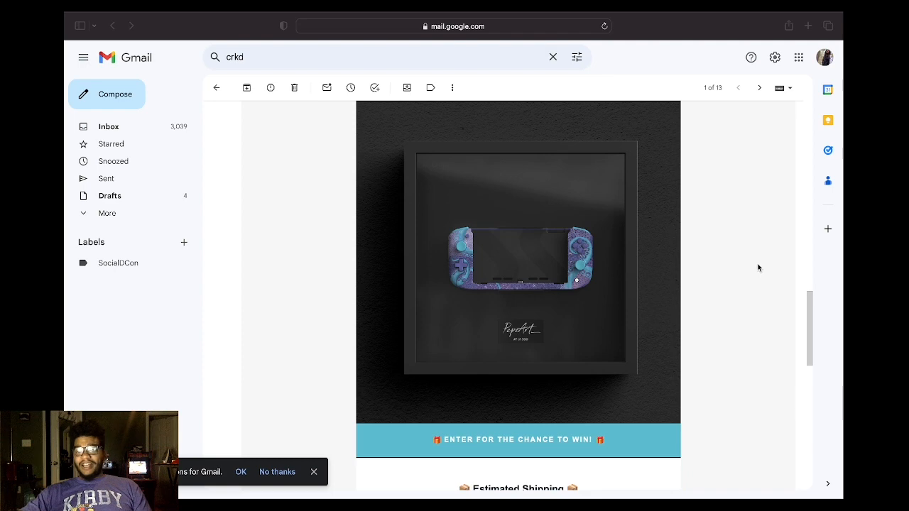
{"action": "scroll", "scroll_direction": "down", "scroll_amount": 3}
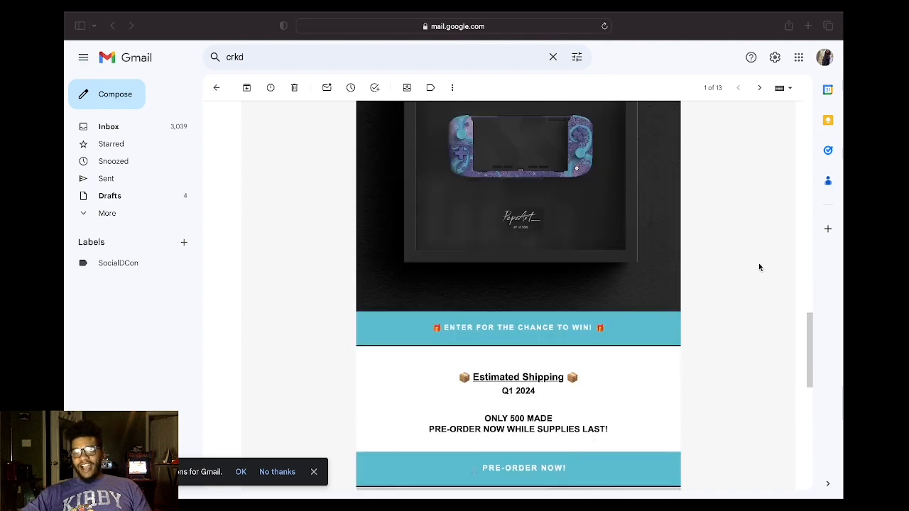
{"action": "scroll", "scroll_direction": "down", "scroll_amount": 3}
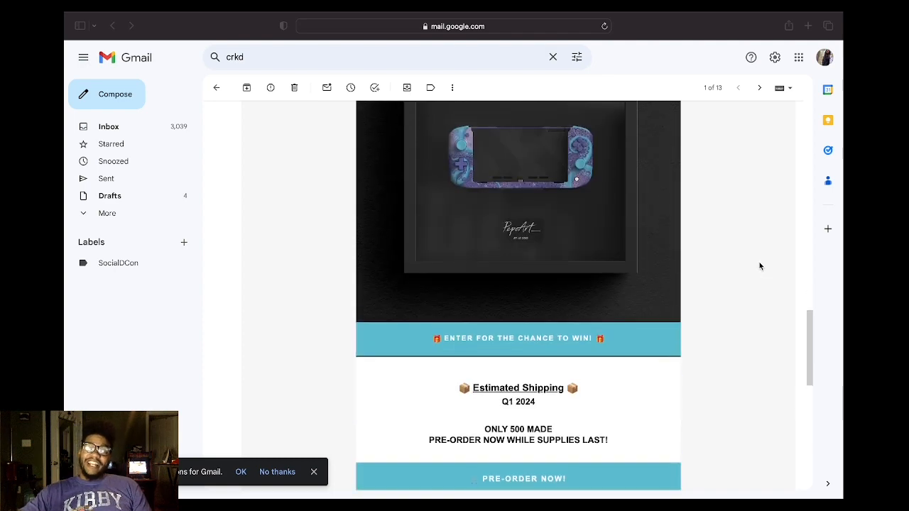
{"action": "scroll", "scroll_direction": "down", "scroll_amount": 3}
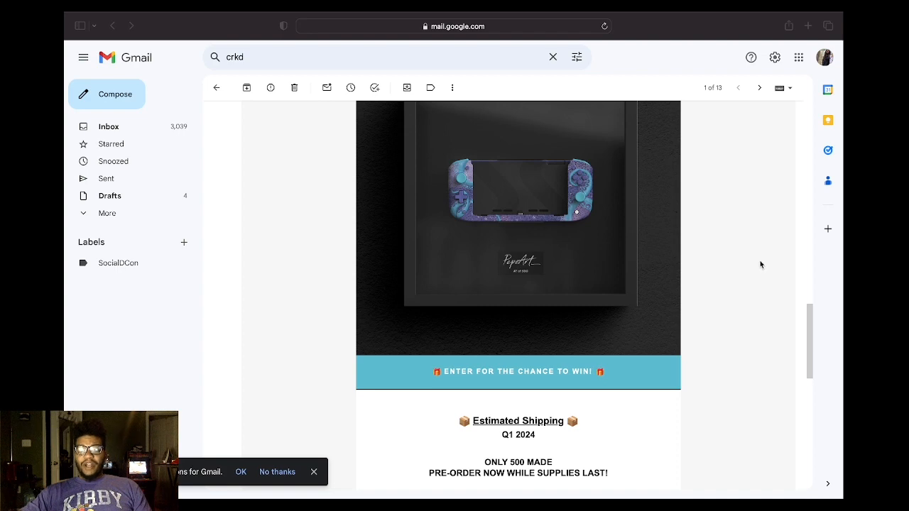
{"action": "scroll", "scroll_direction": "down", "scroll_amount": 3}
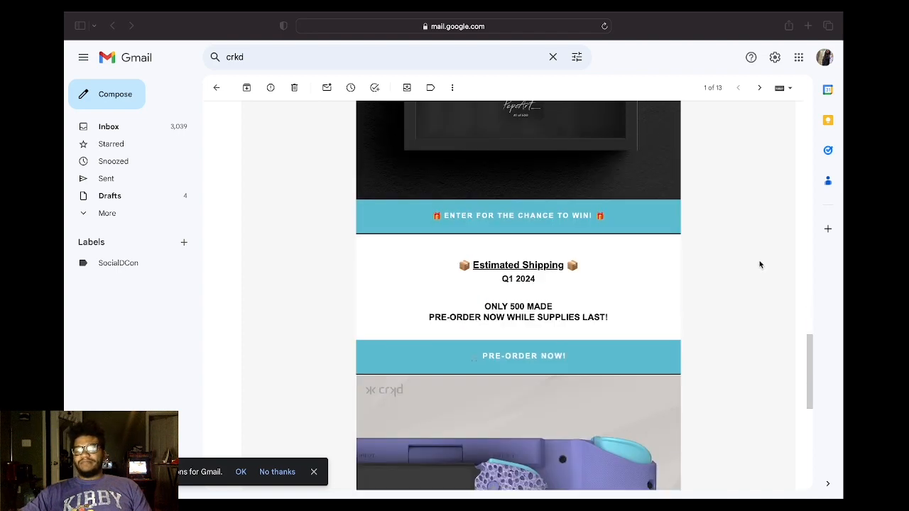
{"action": "scroll", "scroll_direction": "down", "scroll_amount": 3}
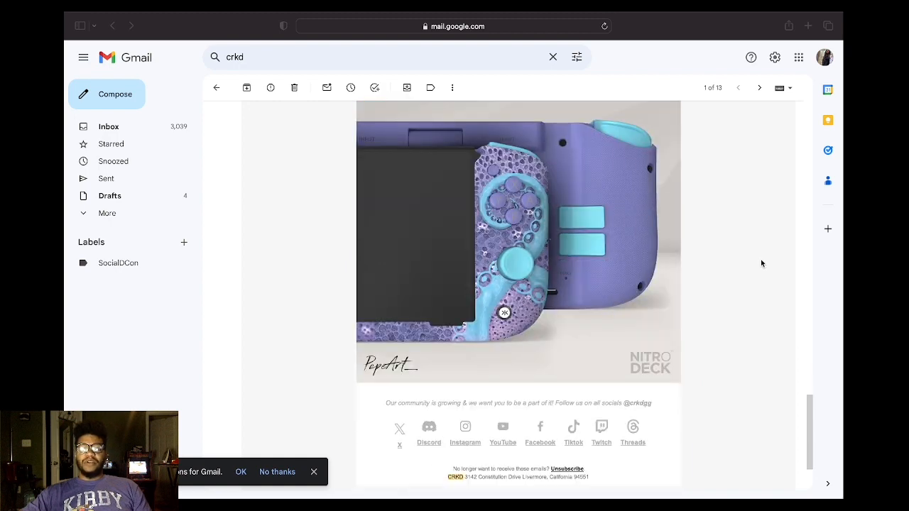
{"action": "scroll", "scroll_direction": "down", "scroll_amount": 3}
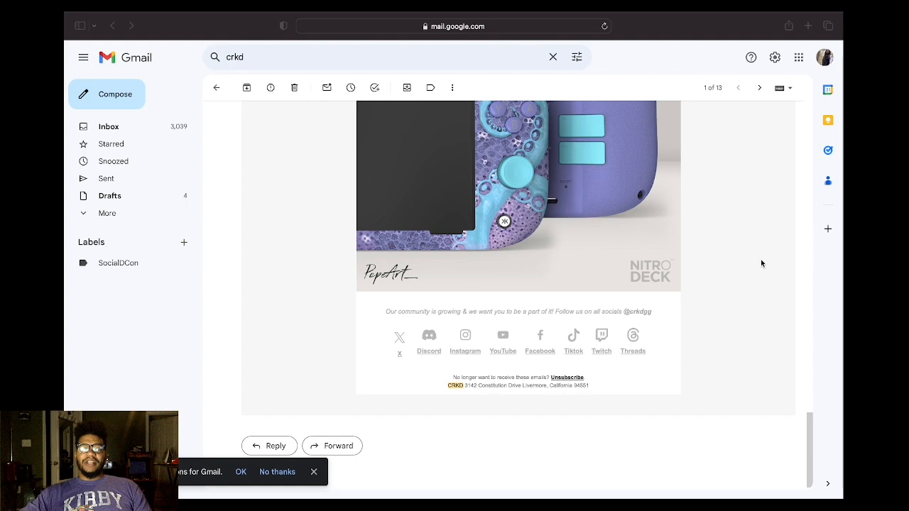
{"action": "scroll", "scroll_direction": "down", "scroll_amount": 3}
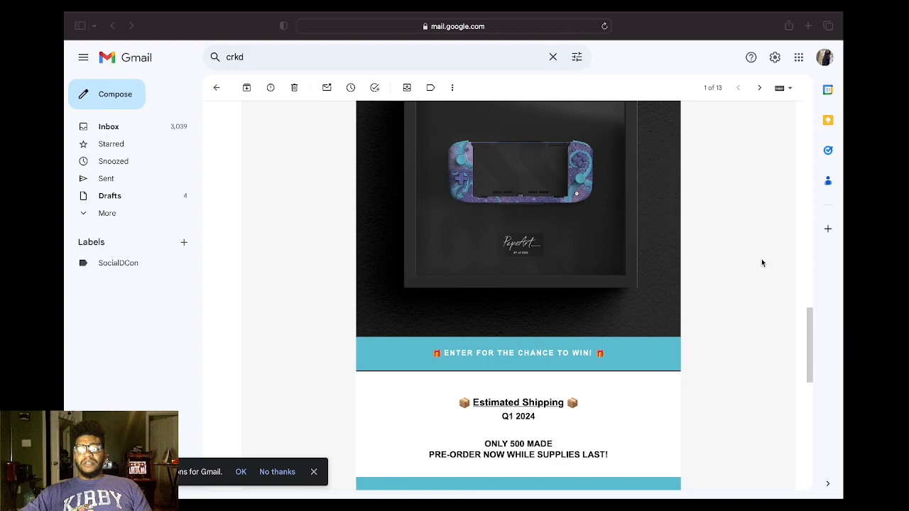
{"action": "scroll", "scroll_direction": "up", "scroll_amount": 3}
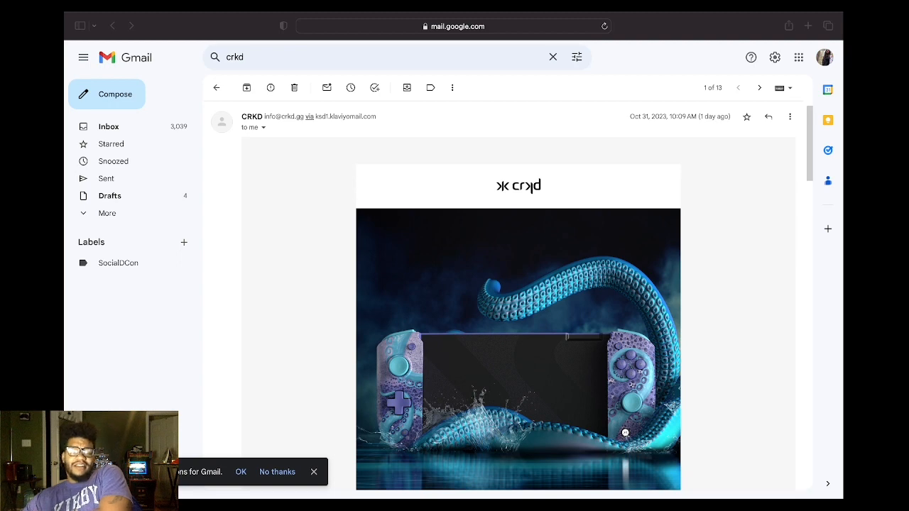
{"action": "scroll", "scroll_direction": "down", "scroll_amount": 3}
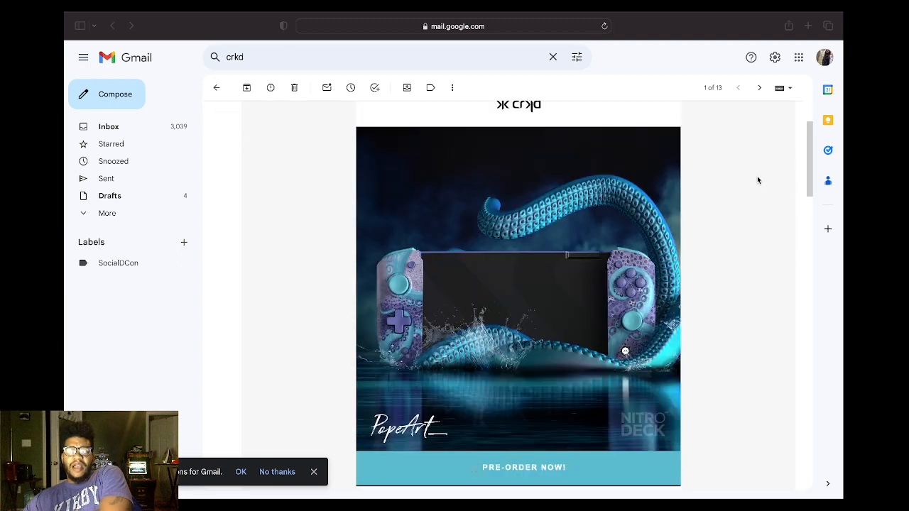